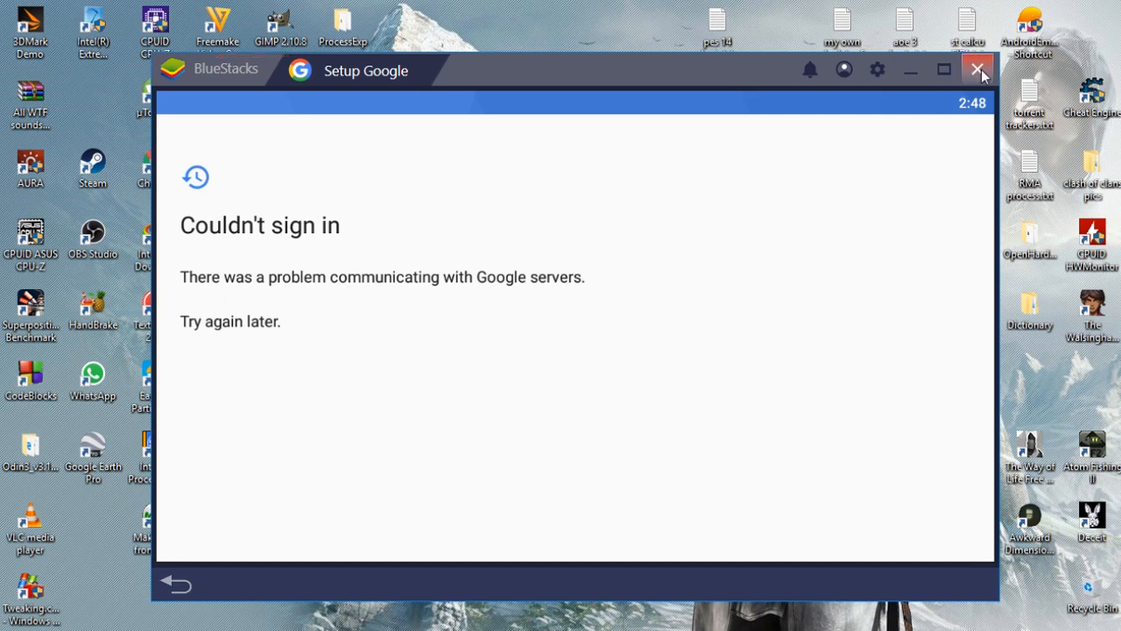
# Close BlueStacks from its title bar after the 'Couldn't sign in' server error
pyautogui.click(978, 70)
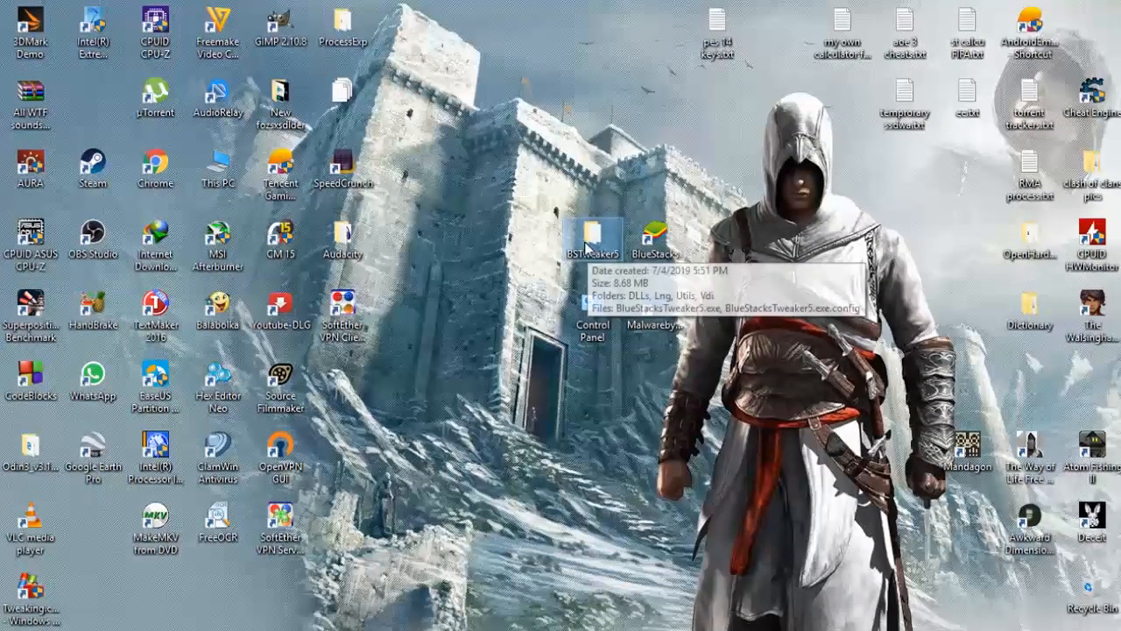
# Launch BlueStacksTweaker5.exe from the BSTweaker5 folder
pyautogui.doubleClick(590, 236)
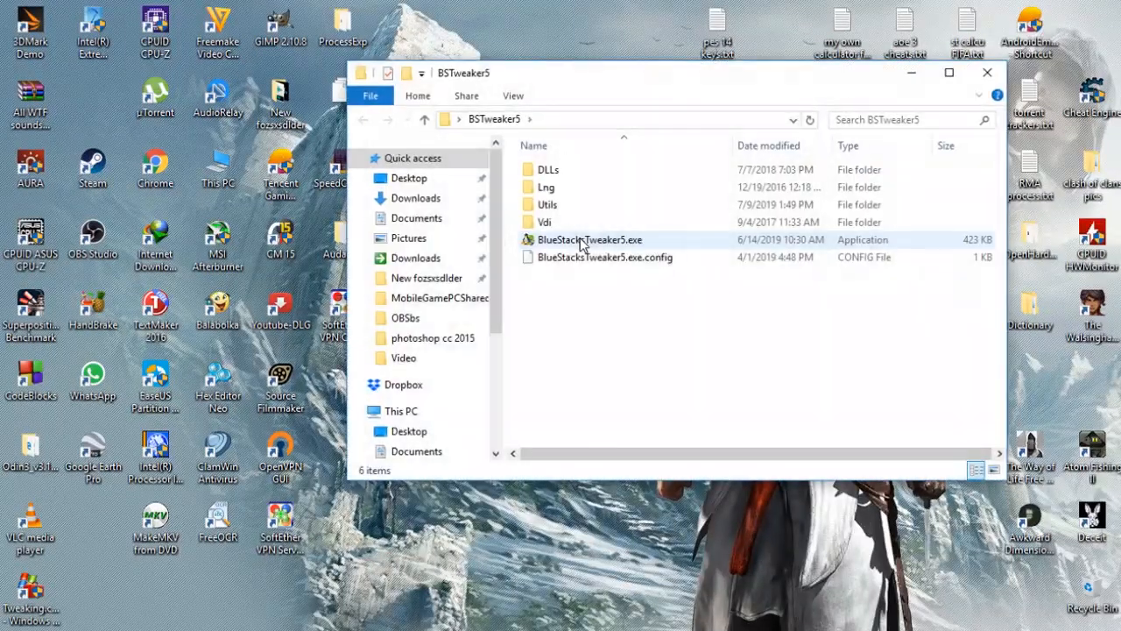
pyautogui.click(589, 239)
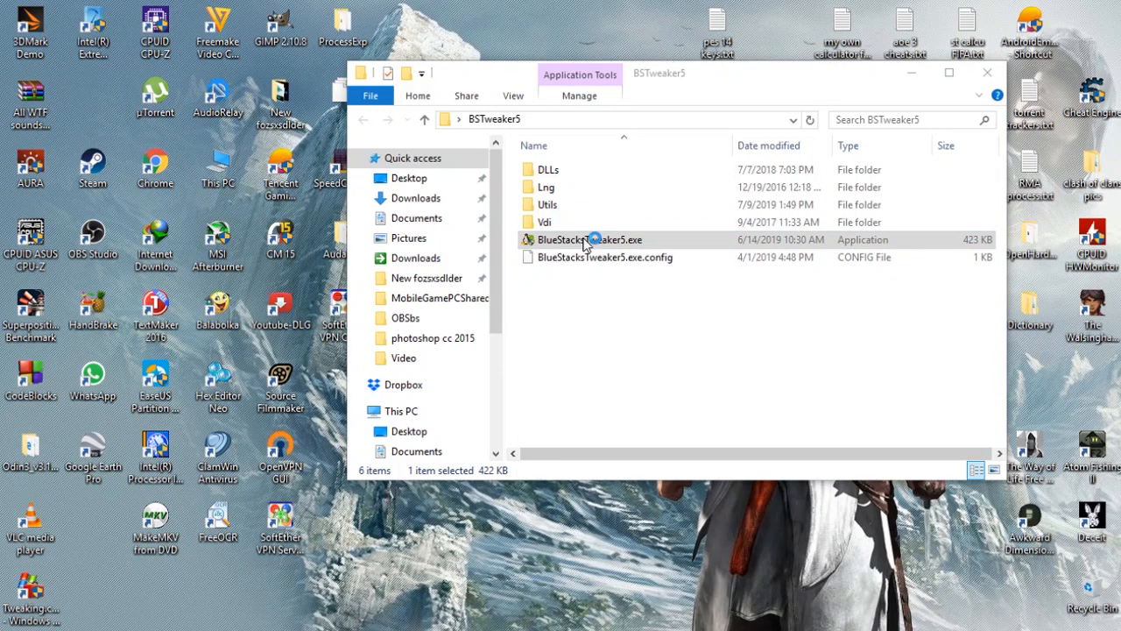
pyautogui.doubleClick(588, 238)
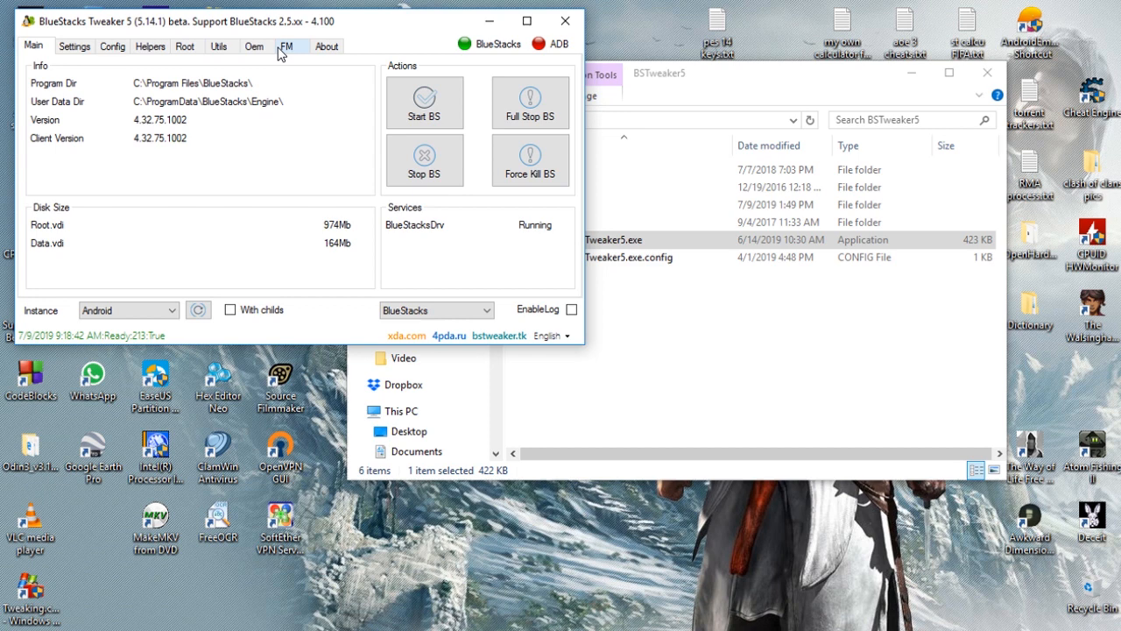
# Turn Login with Google off on the Oem tab, then Force Kill BS and Start BS from Main
pyautogui.click(254, 46)
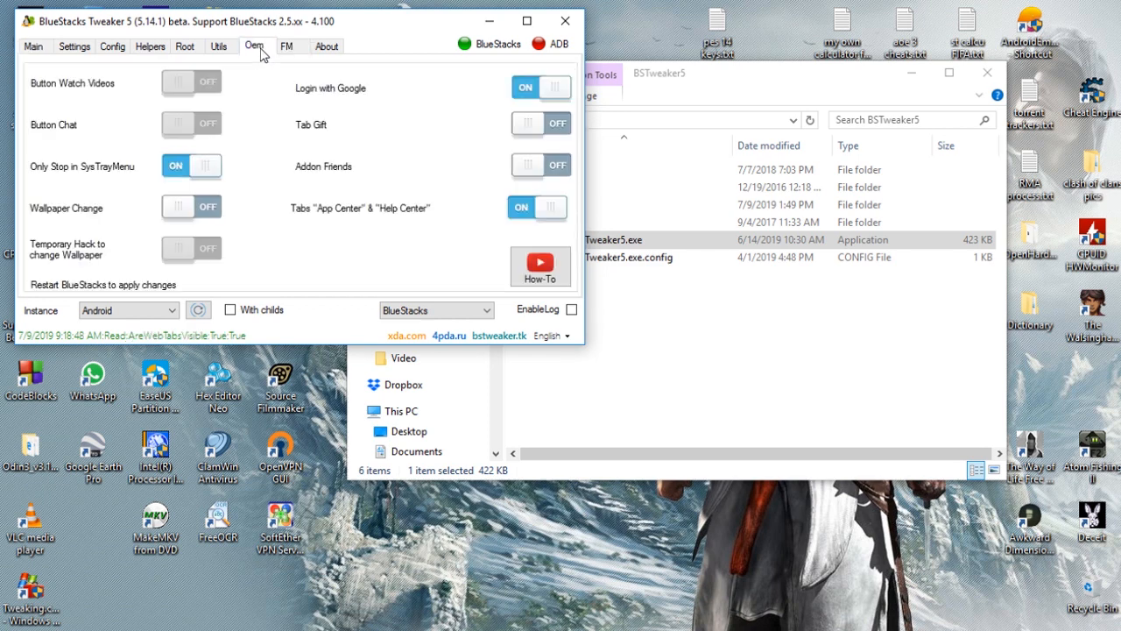
pyautogui.moveTo(254, 46)
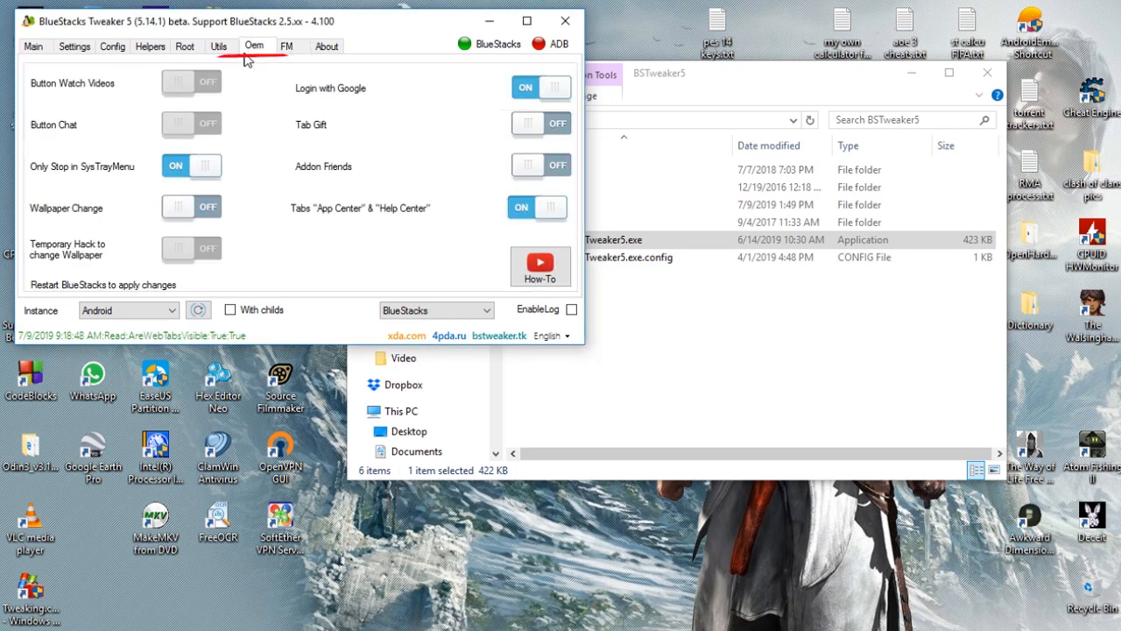
pyautogui.click(539, 86)
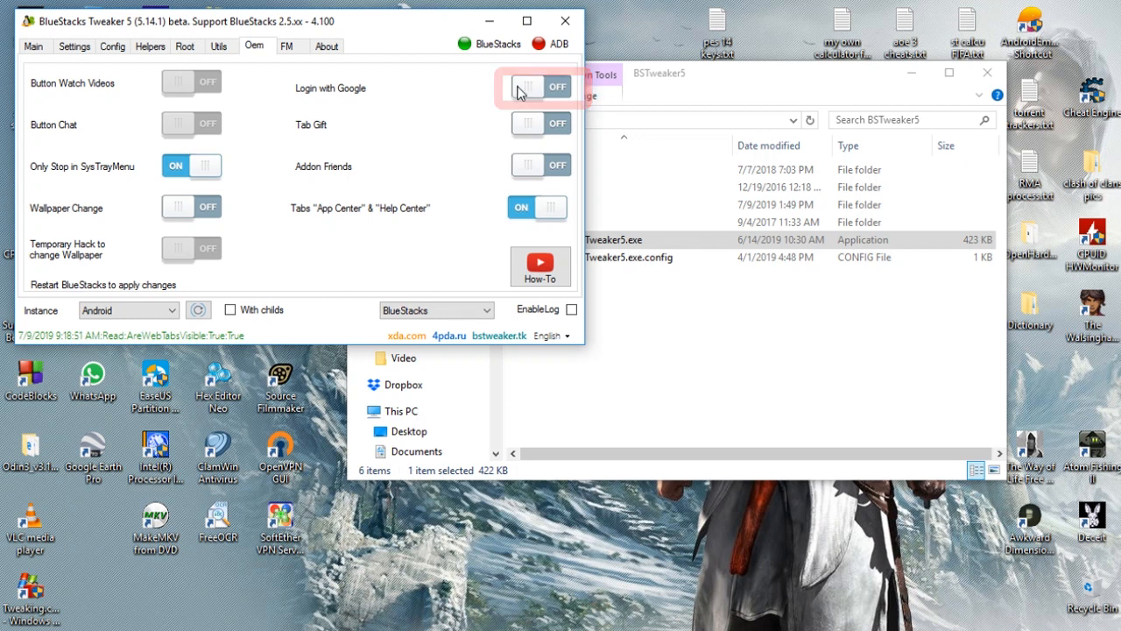
pyautogui.click(34, 45)
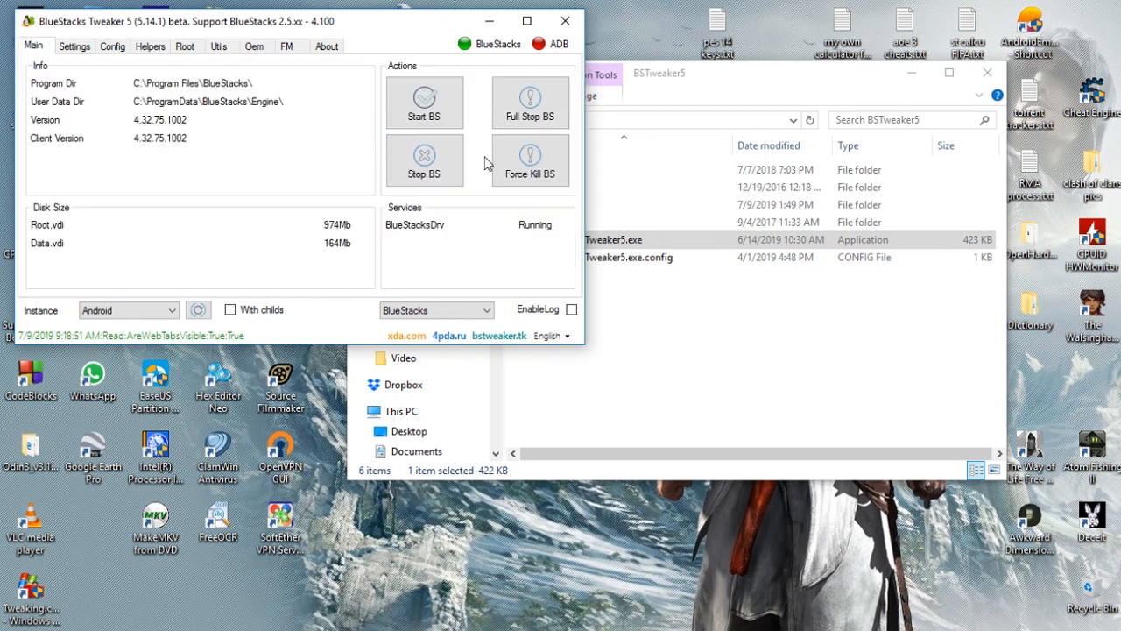
pyautogui.click(529, 101)
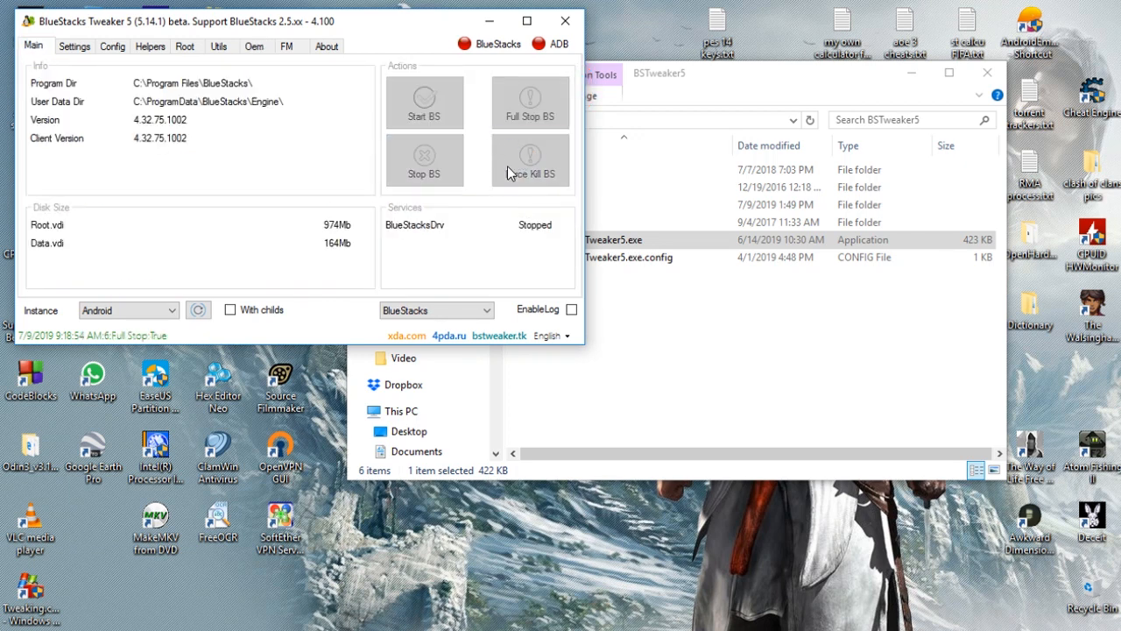
pyautogui.click(424, 102)
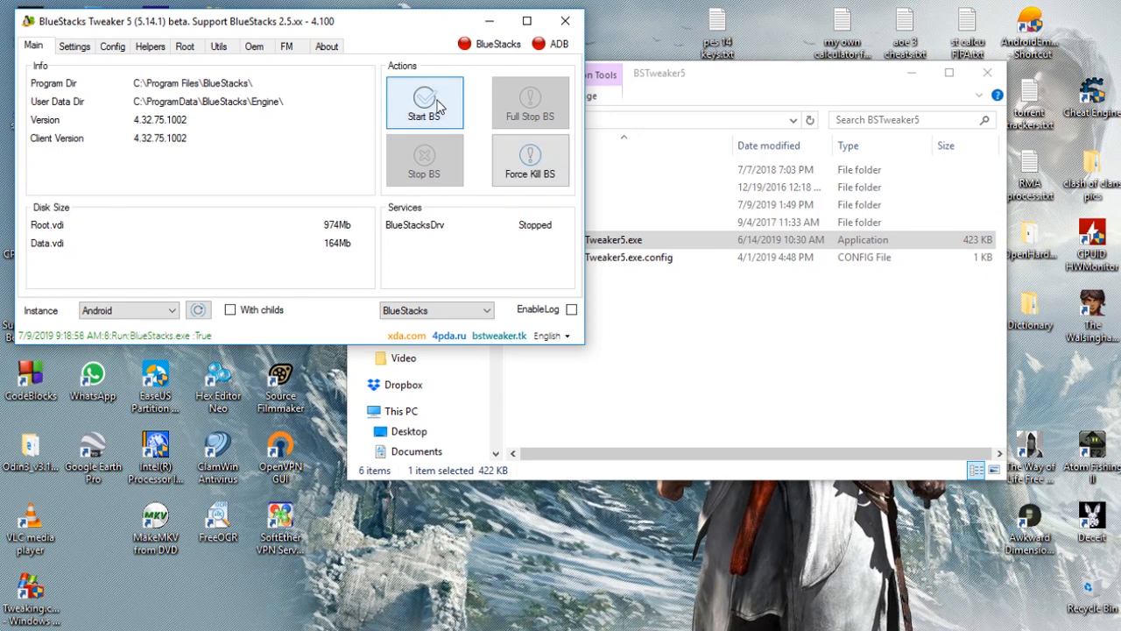
# Add a Google account in Android Settings > Accounts, hit 'Couldn't sign in', and go back
pyautogui.click(424, 102)
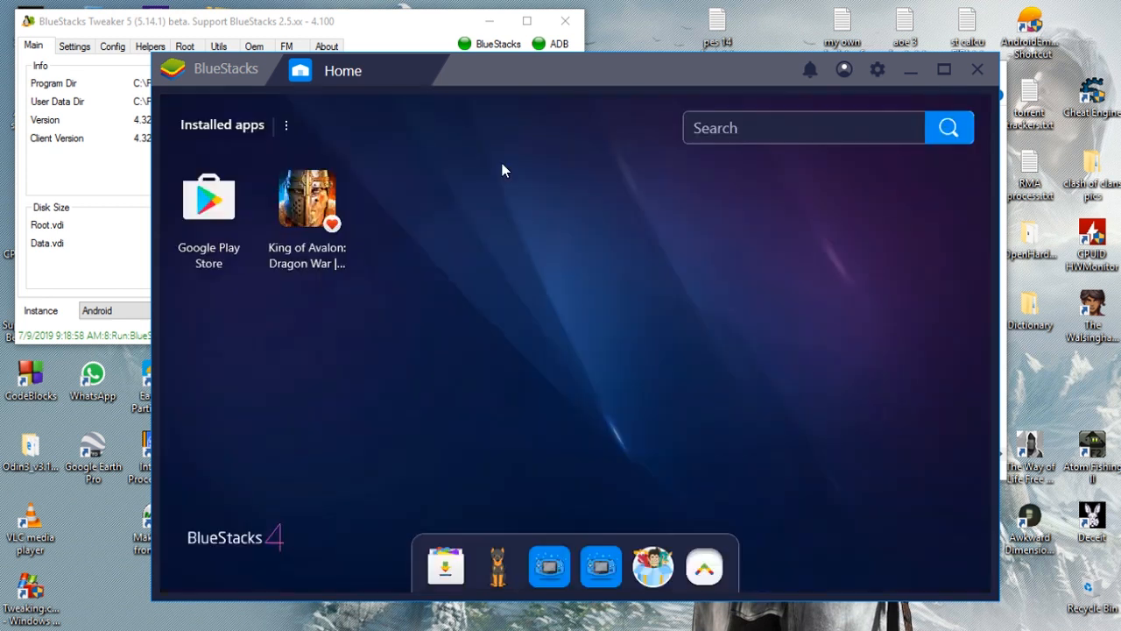
pyautogui.moveTo(792, 427)
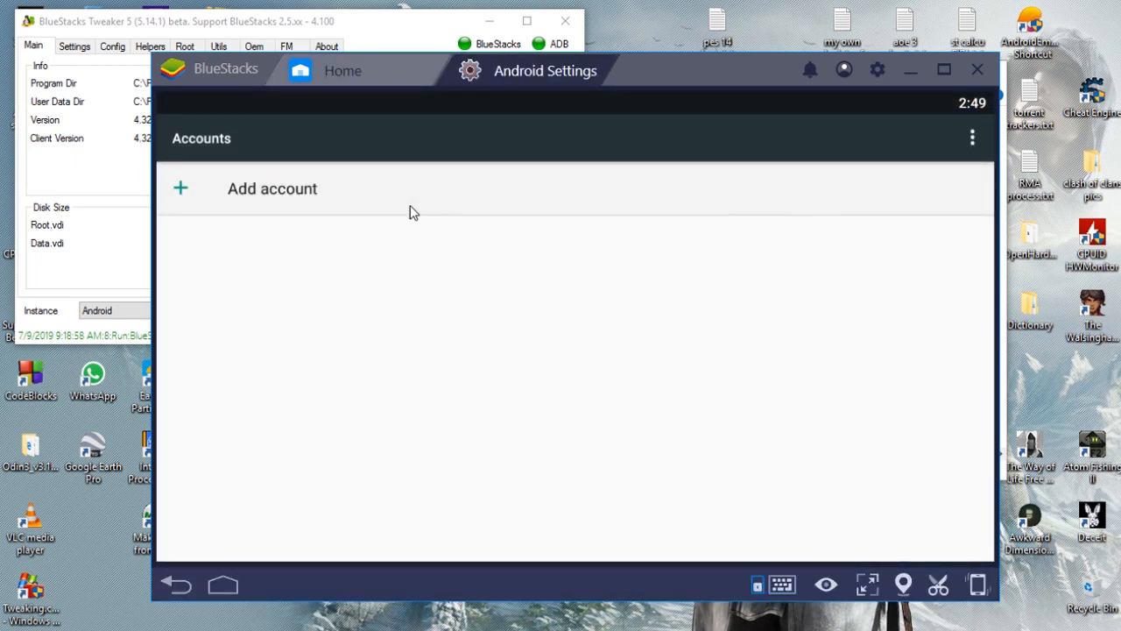
pyautogui.click(272, 189)
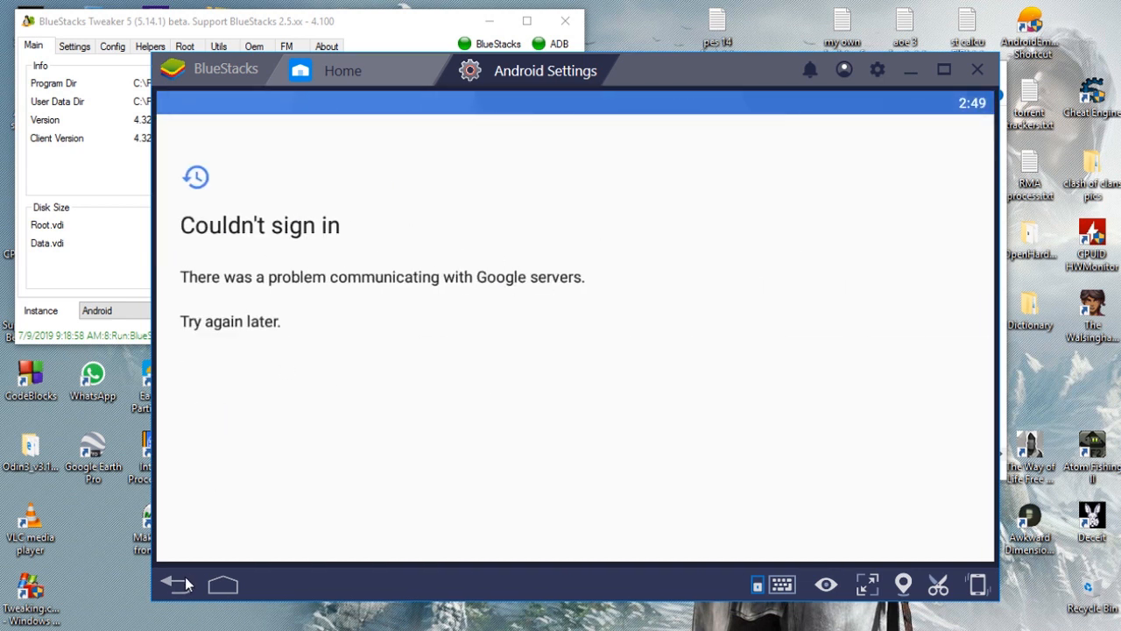
pyautogui.click(175, 585)
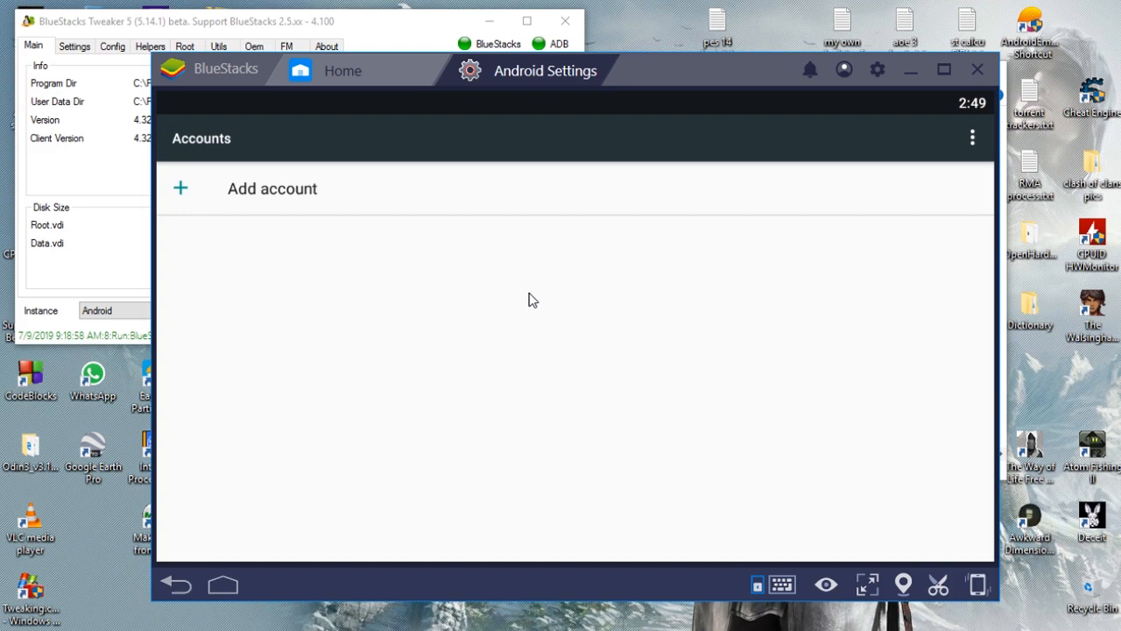
pyautogui.click(529, 158)
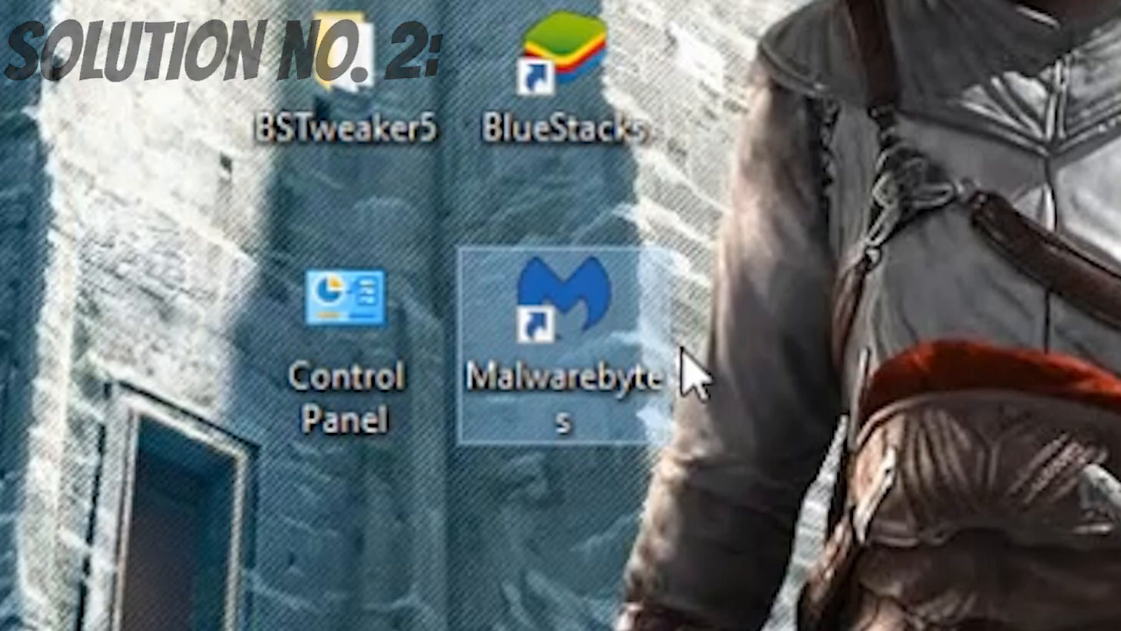
pyautogui.doubleClick(536, 342)
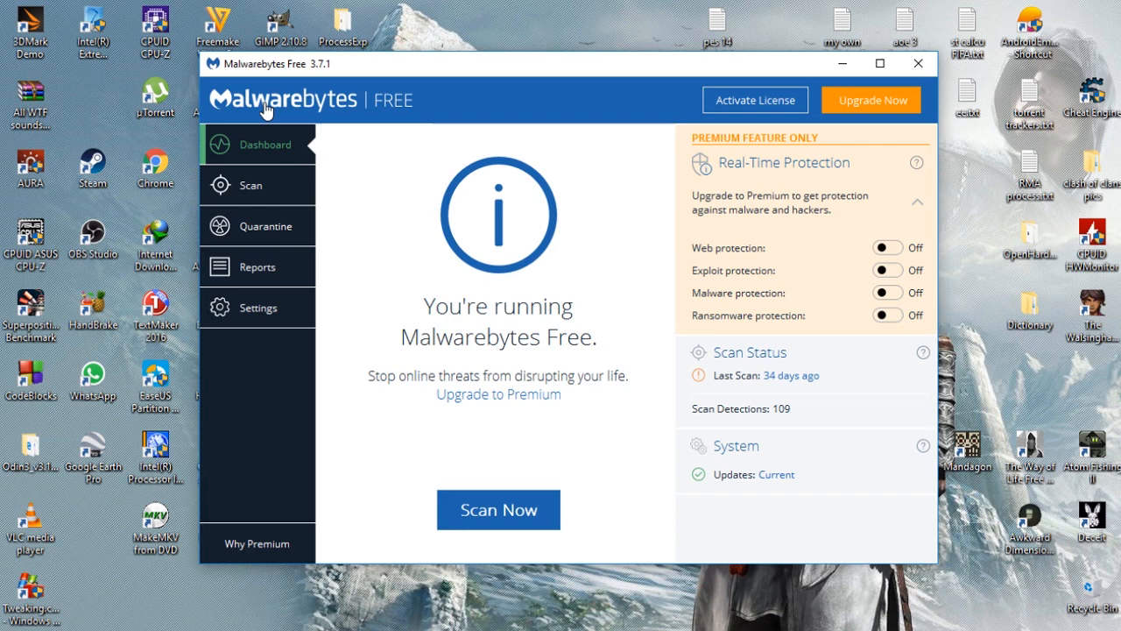
pyautogui.moveTo(534, 116)
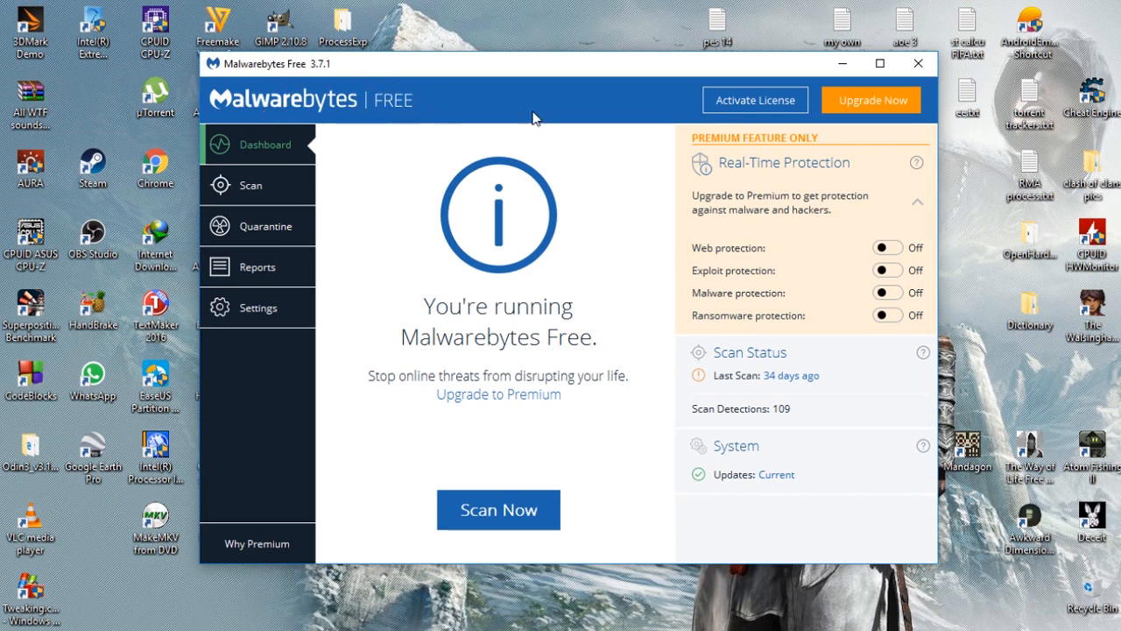
pyautogui.moveTo(918, 63)
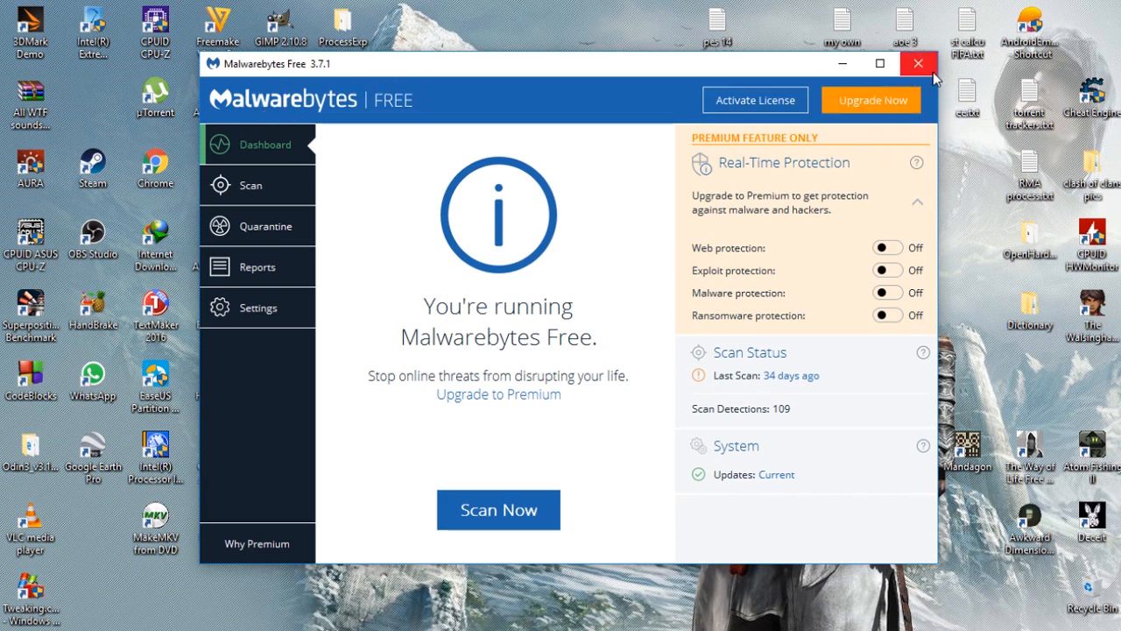
pyautogui.click(918, 63)
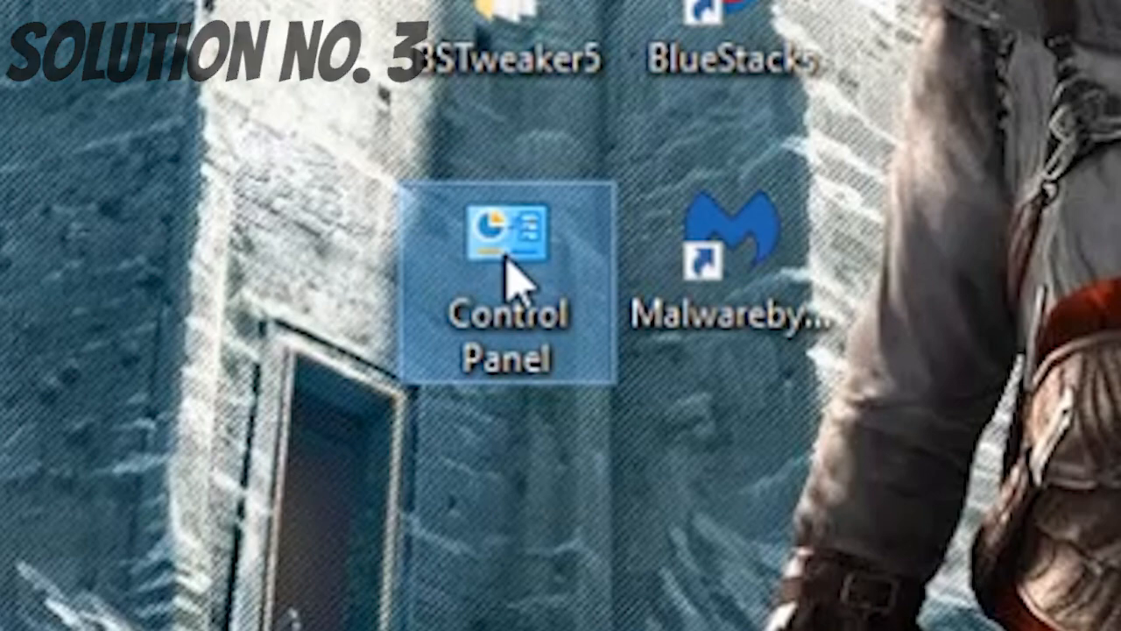
# Reach Change adapter settings via Control Panel's Network and Sharing Center
pyautogui.doubleClick(501, 254)
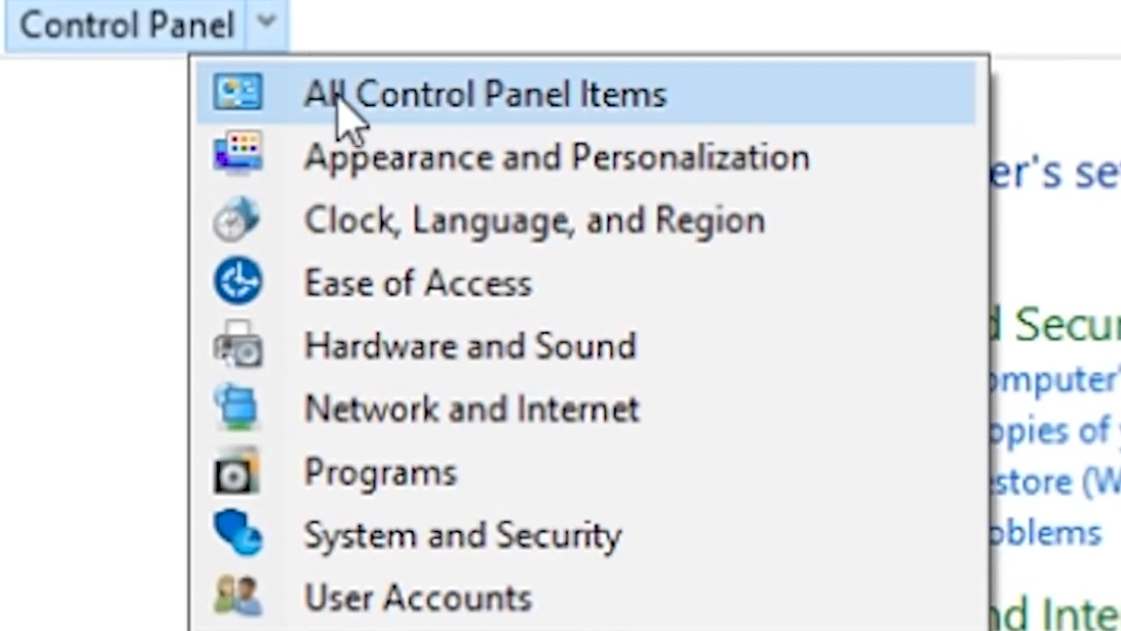
pyautogui.click(483, 94)
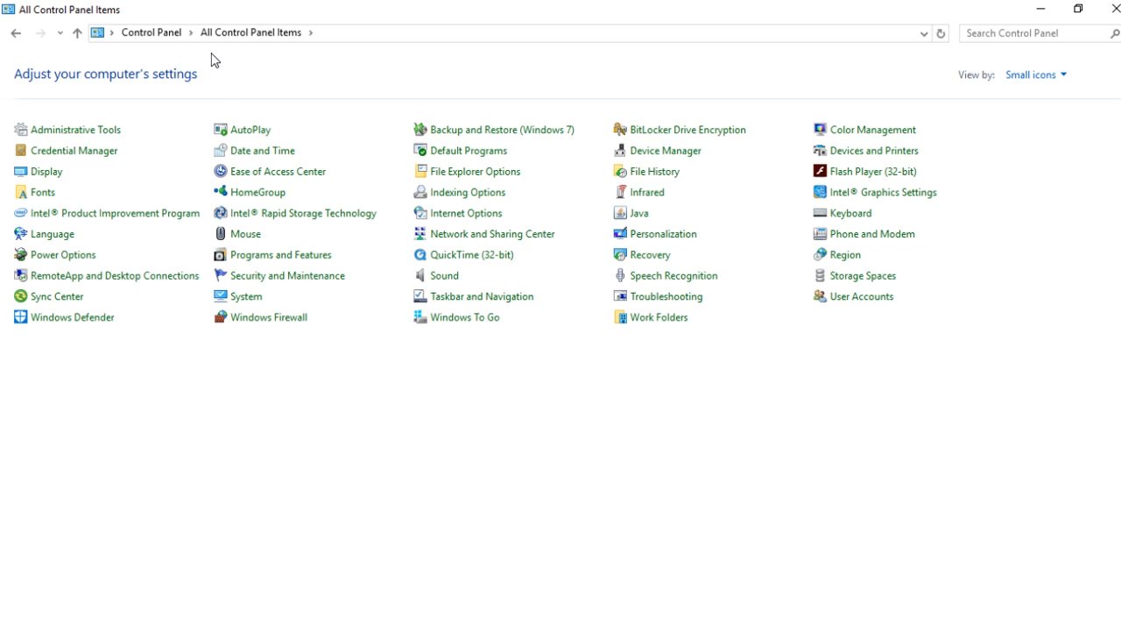
pyautogui.moveTo(1047, 222)
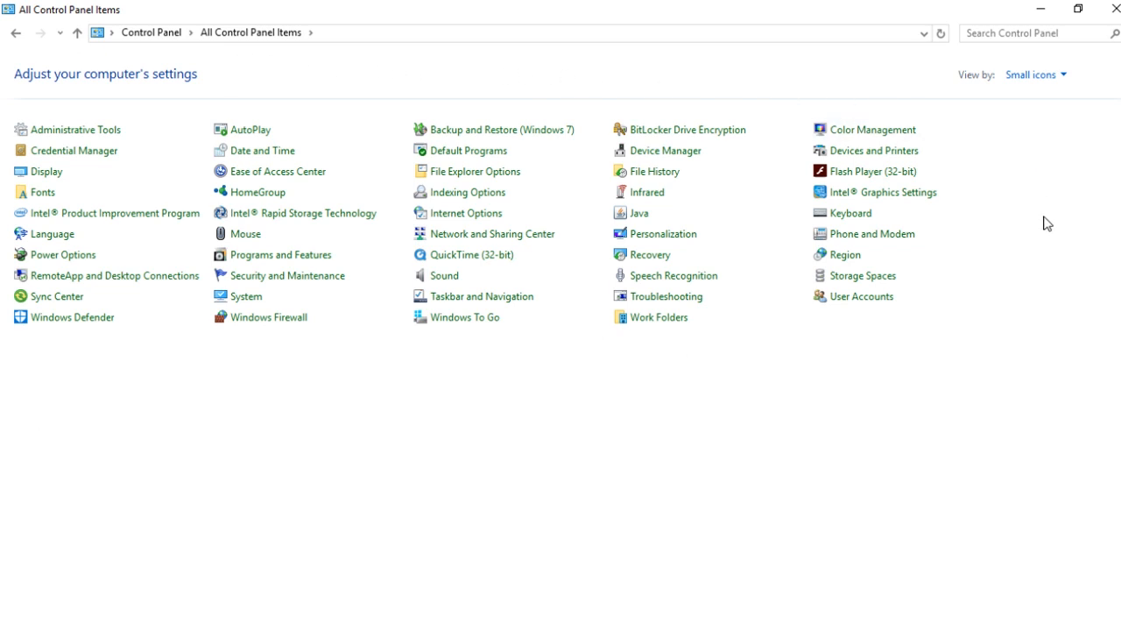
pyautogui.moveTo(734, 331)
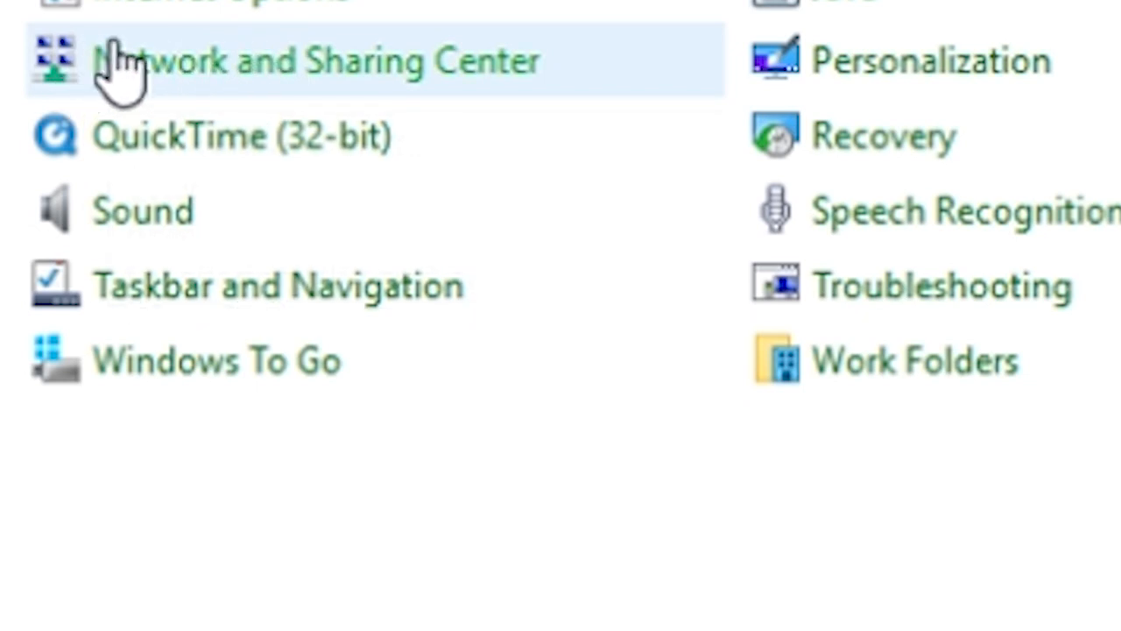
pyautogui.moveTo(500, 88)
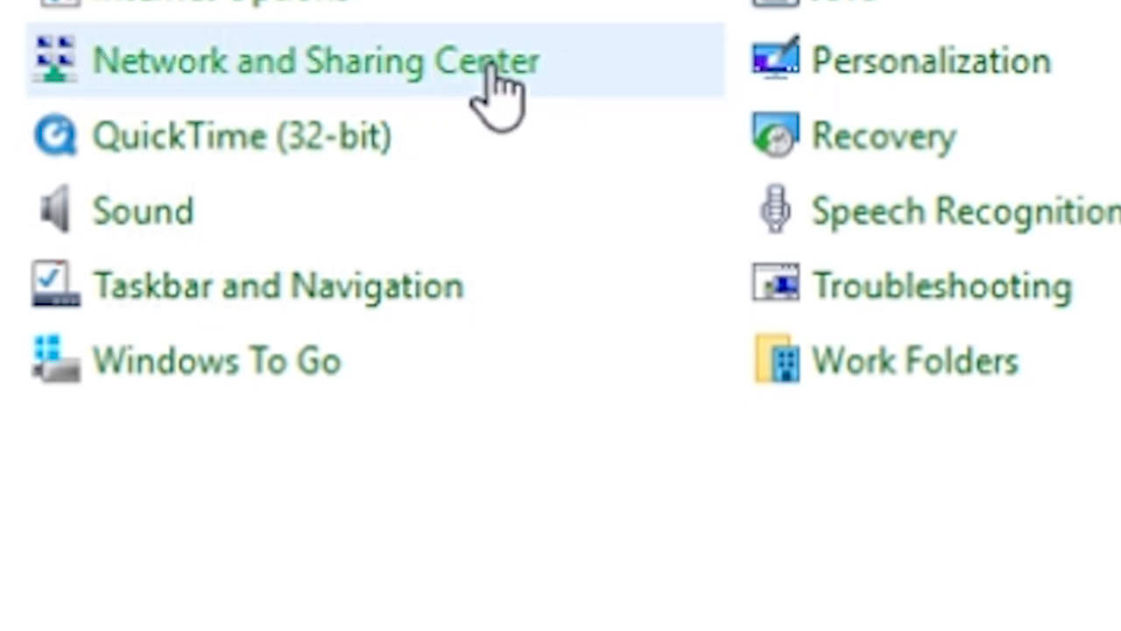
pyautogui.click(312, 59)
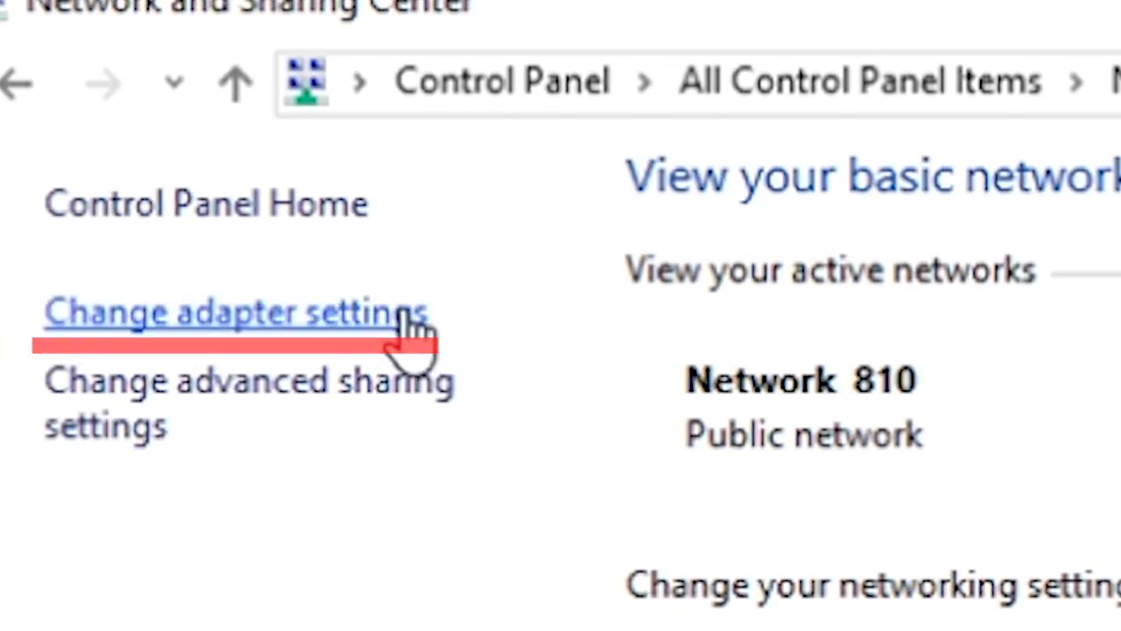
pyautogui.click(231, 312)
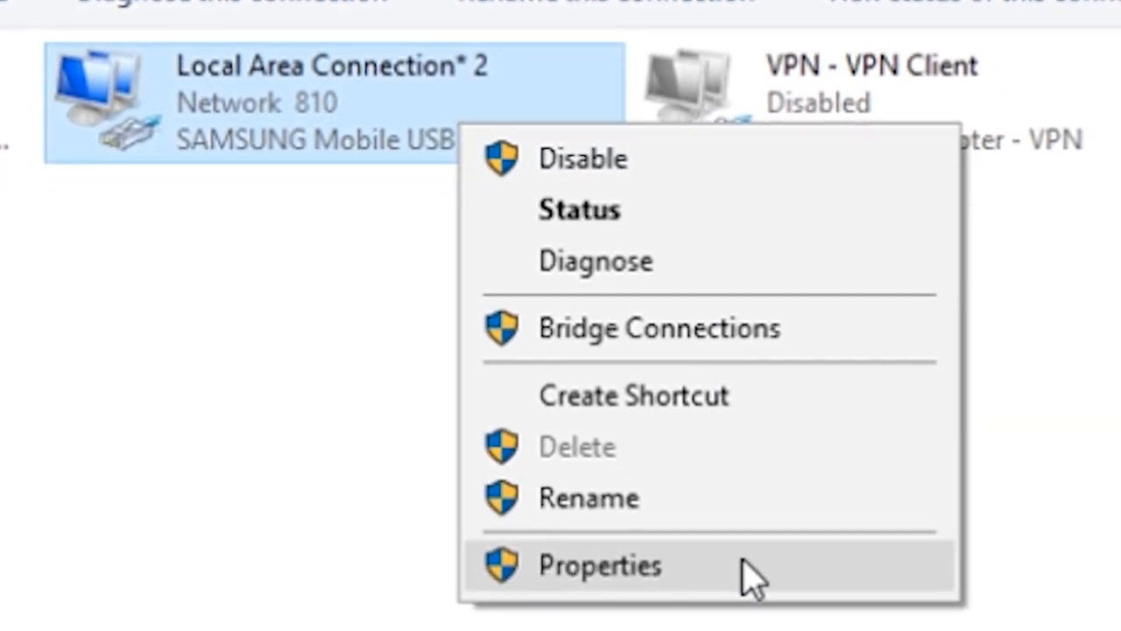
# Confirm Local Area Connection* 2's TCP/IPv4 obtains DNS automatically, OK and close its properties
pyautogui.click(599, 564)
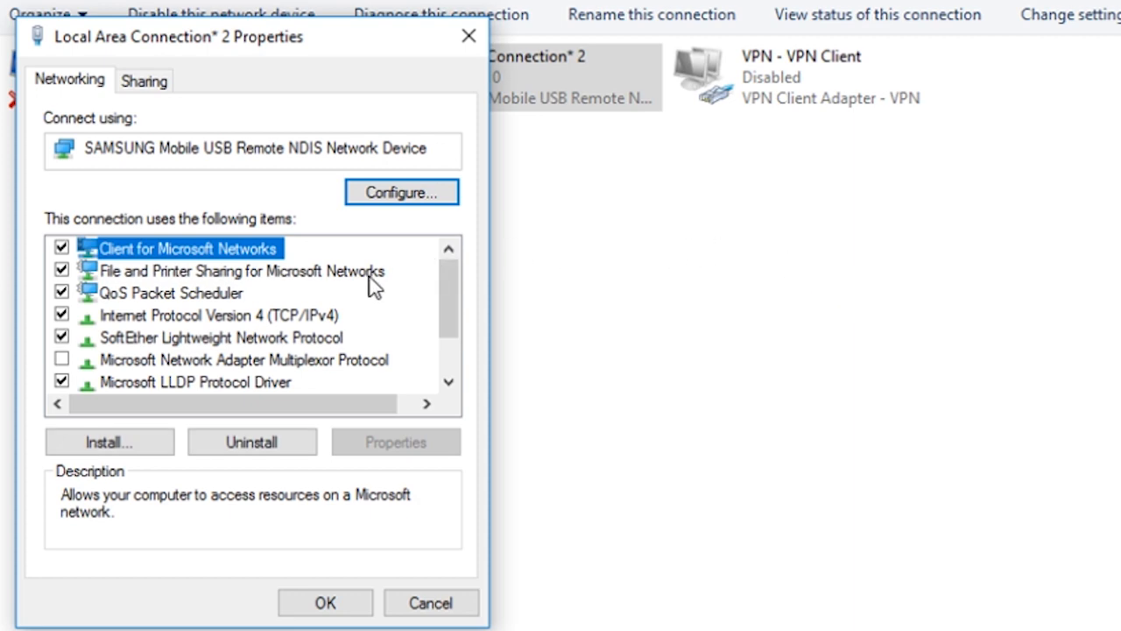
pyautogui.click(219, 315)
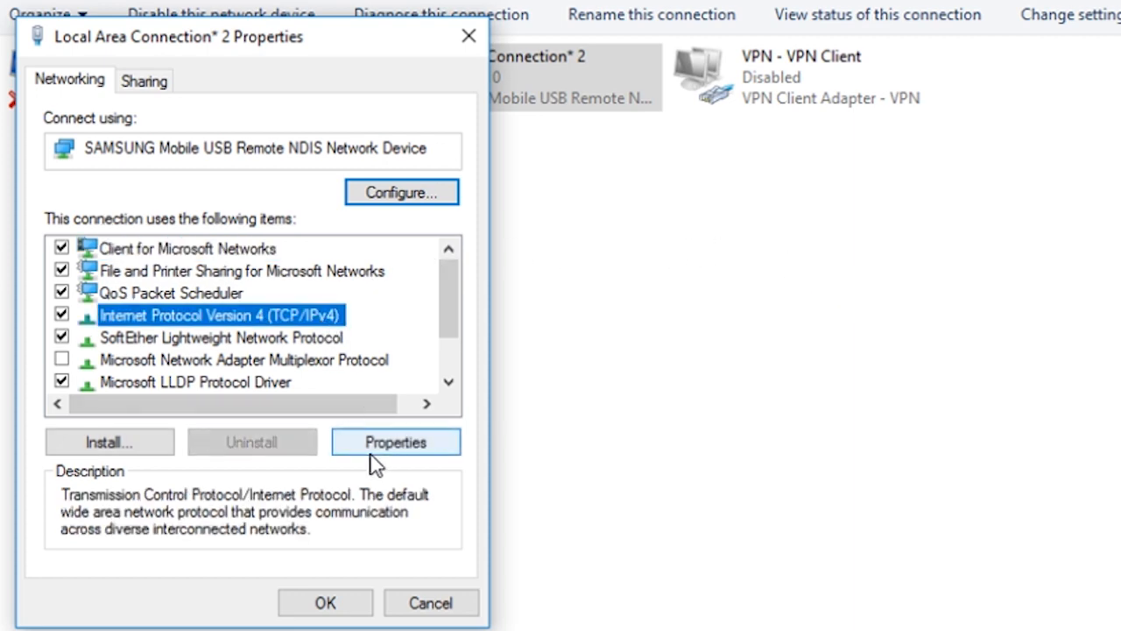
pyautogui.click(396, 442)
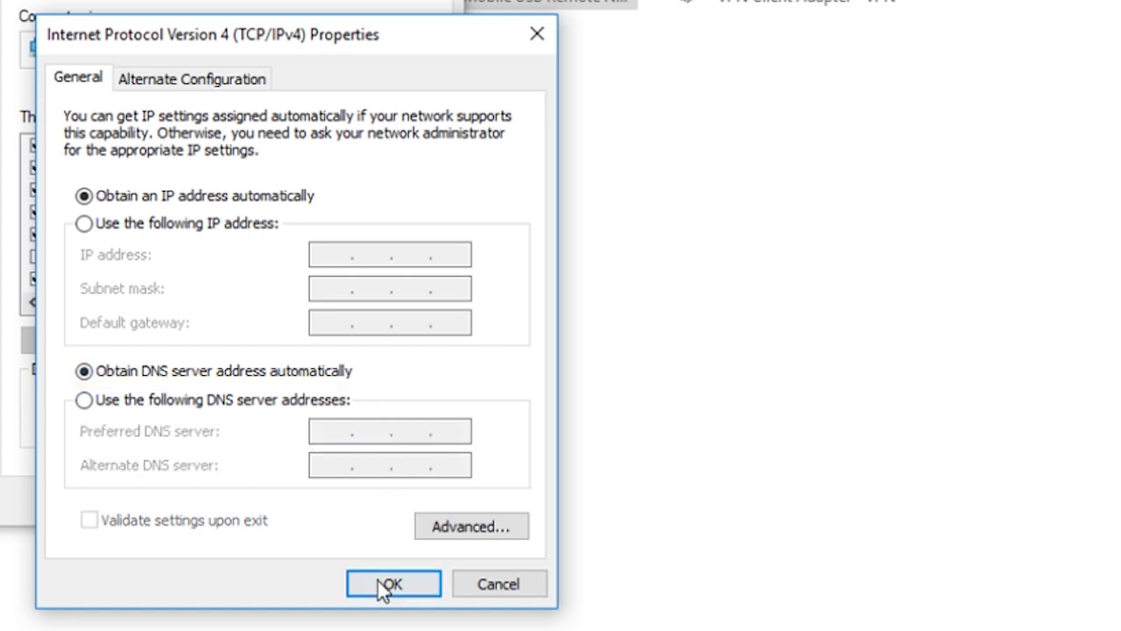
pyautogui.click(392, 583)
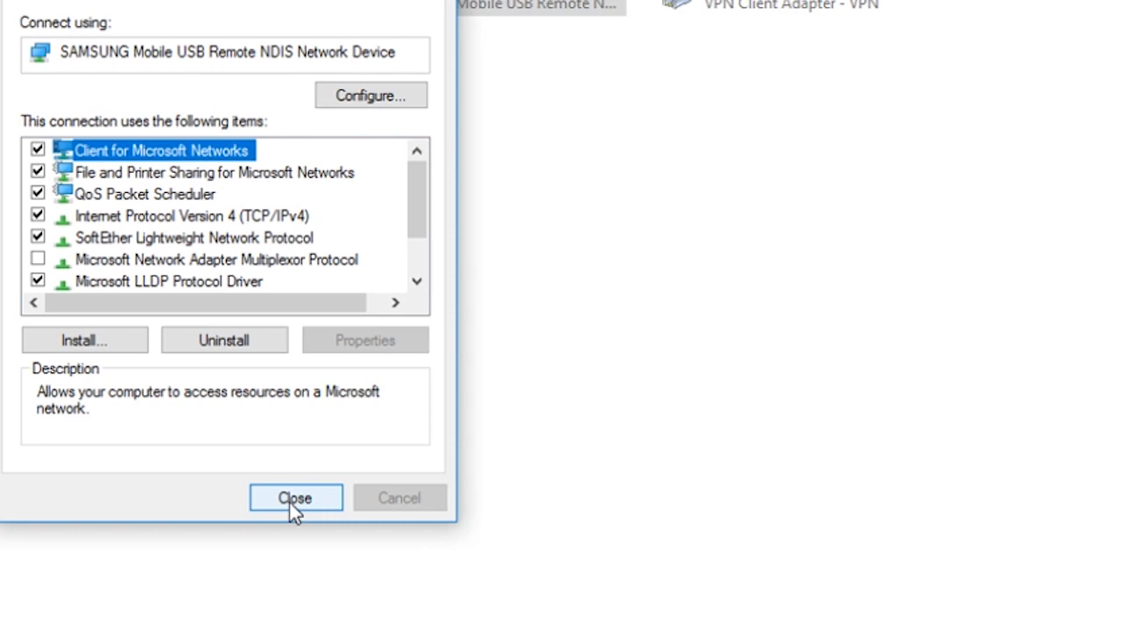
pyautogui.click(296, 498)
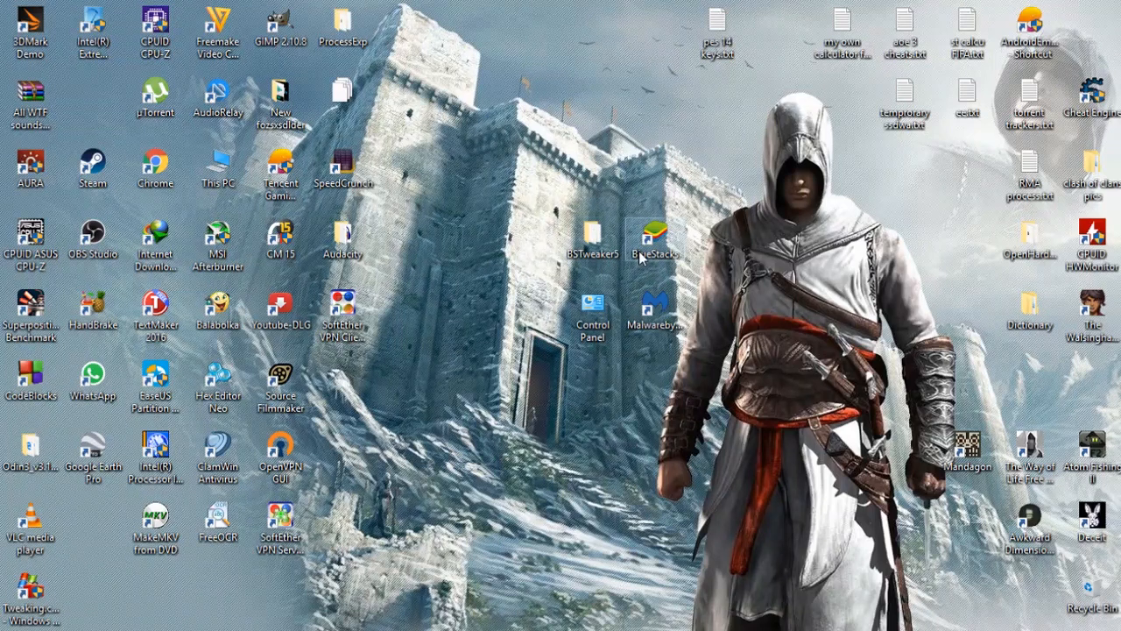
# Relaunch BlueStacks and reach the Google Sign in page via More apps > settings gear
pyautogui.doubleClick(655, 237)
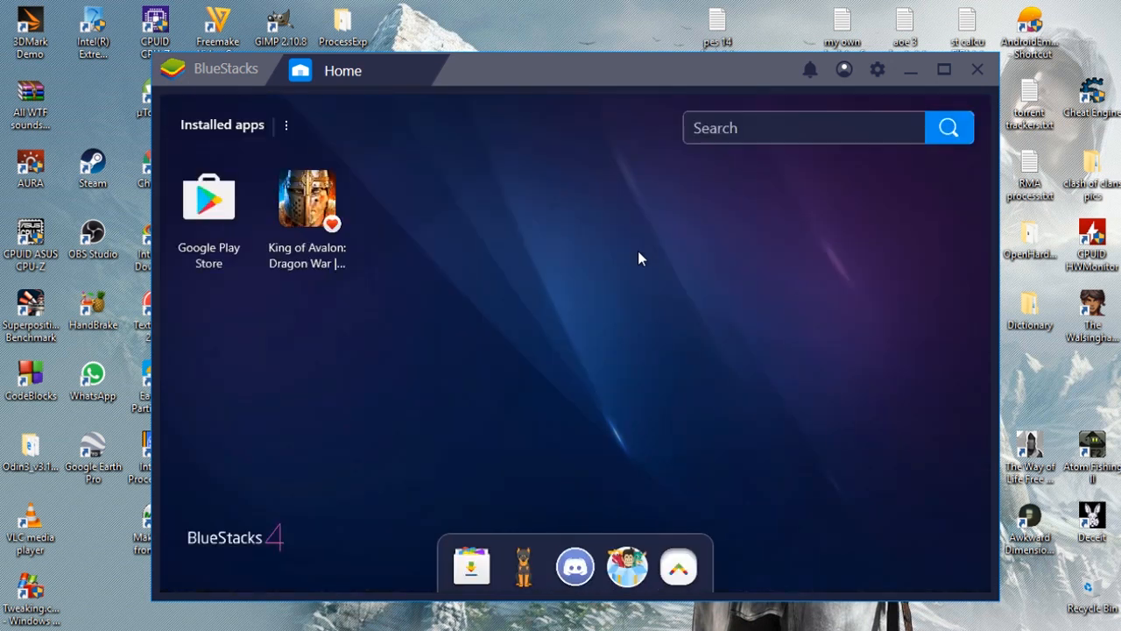
pyautogui.click(680, 567)
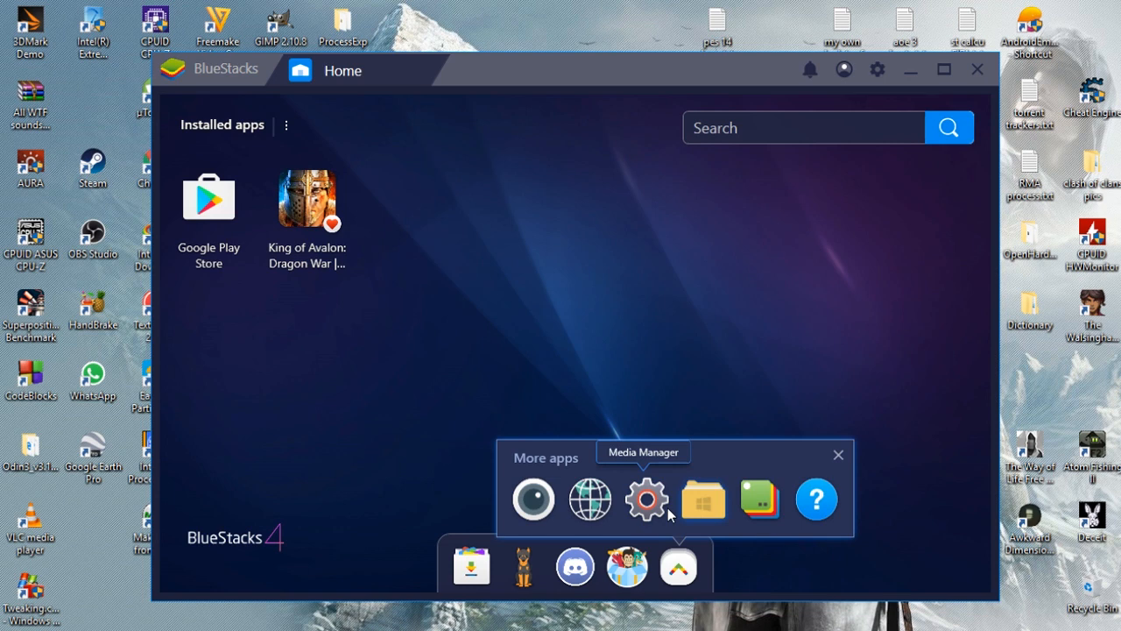
pyautogui.click(646, 499)
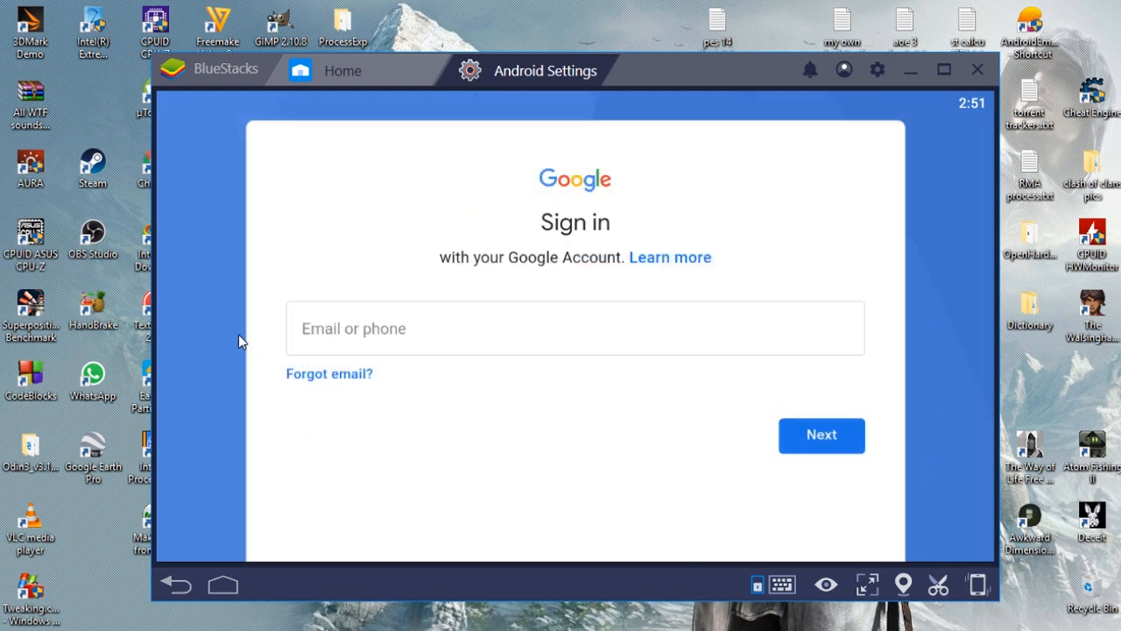
pyautogui.moveTo(806, 196)
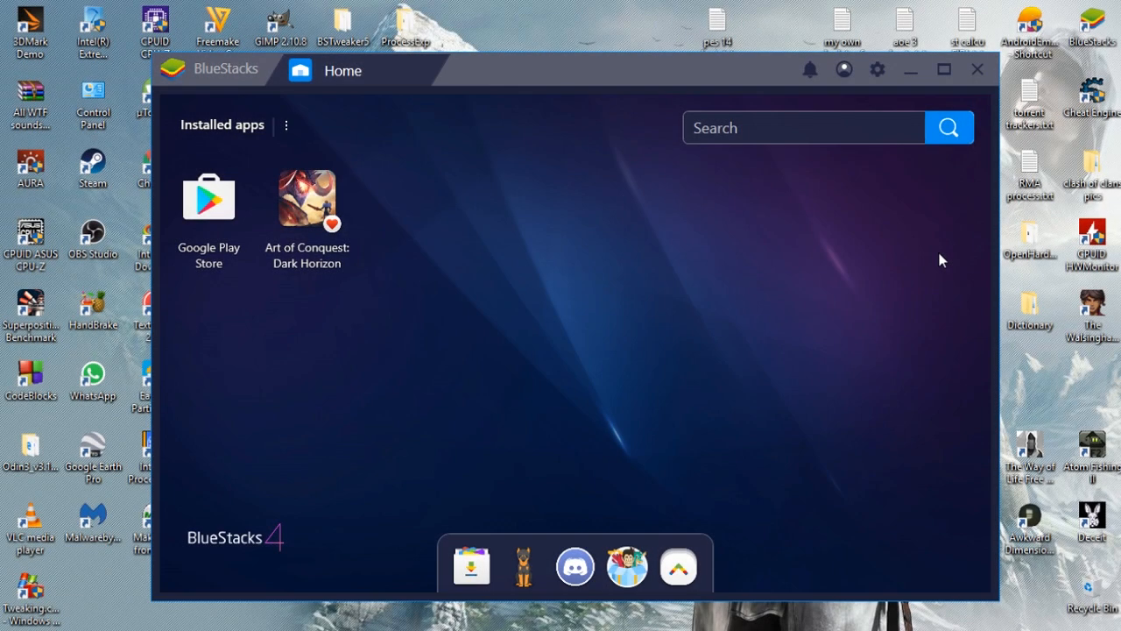
# Set the Engine graphics mode to DirectX in Settings and choose Restart now
pyautogui.click(875, 70)
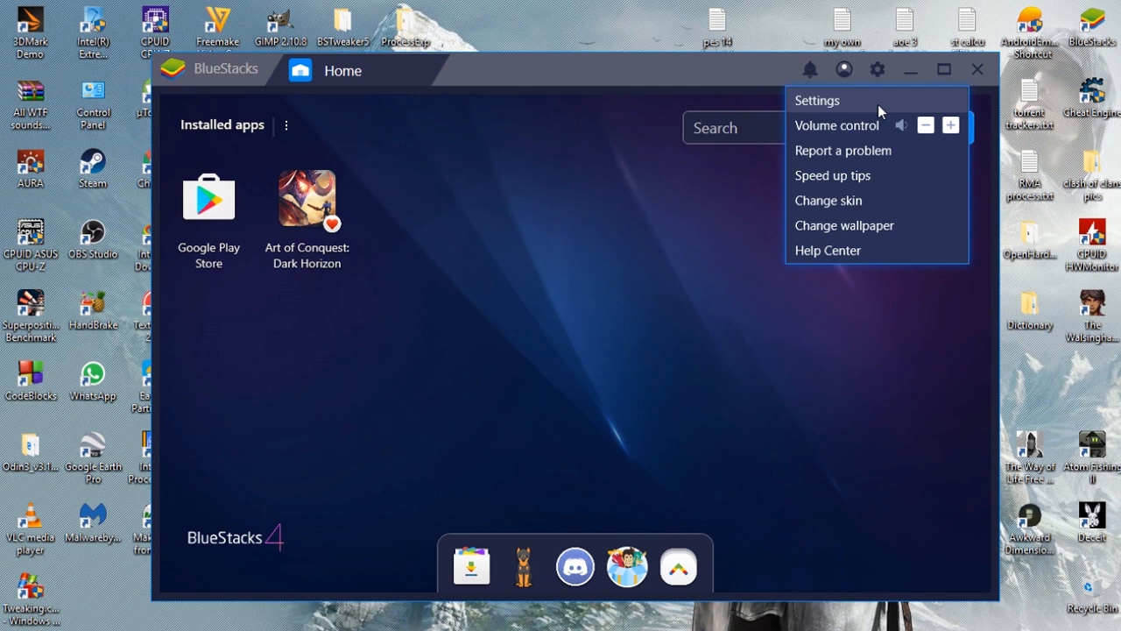
pyautogui.click(816, 100)
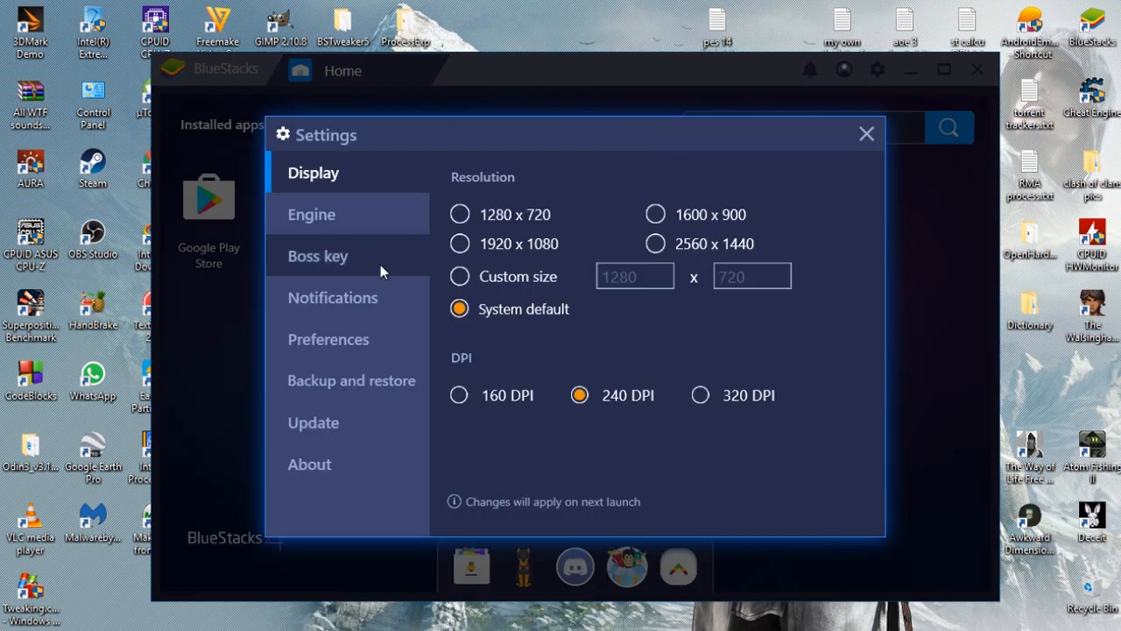
pyautogui.click(312, 214)
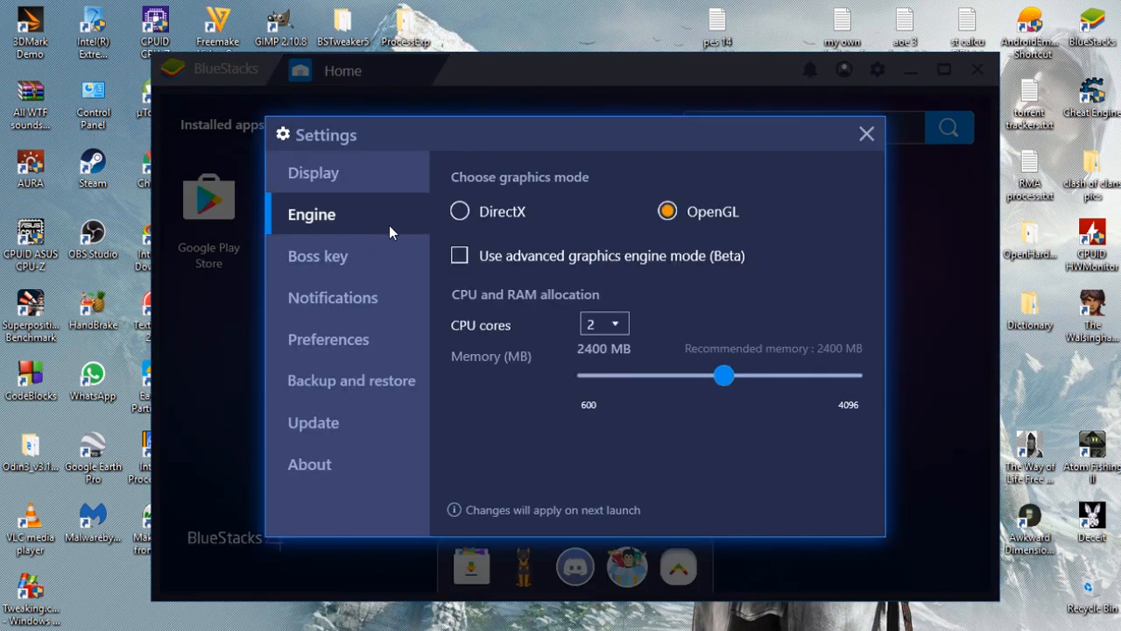
pyautogui.click(459, 210)
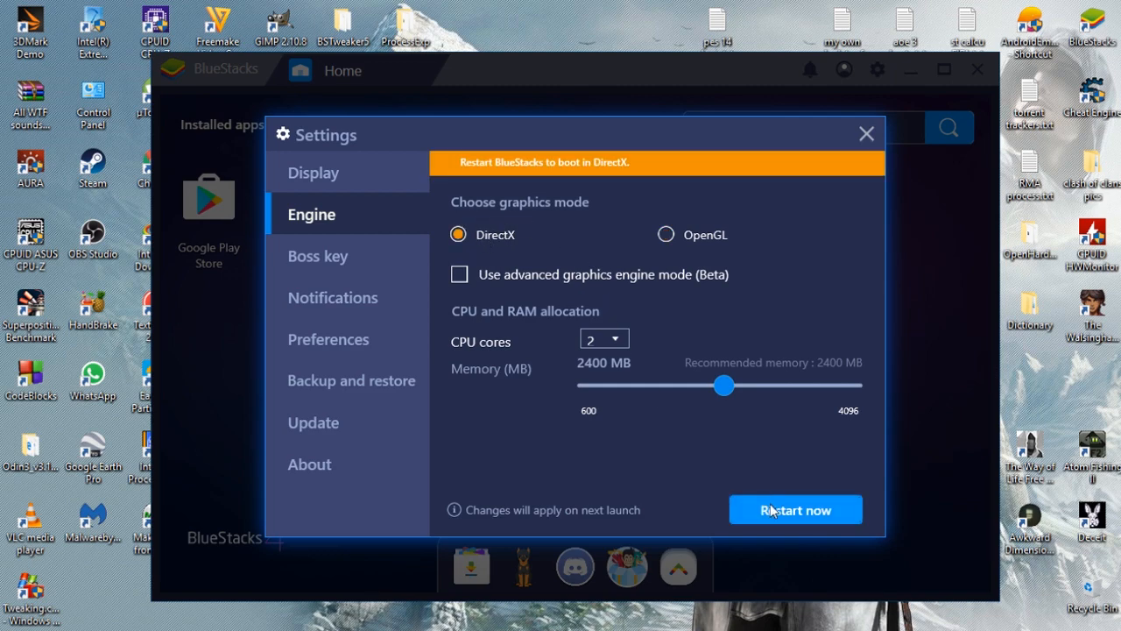
pyautogui.click(795, 509)
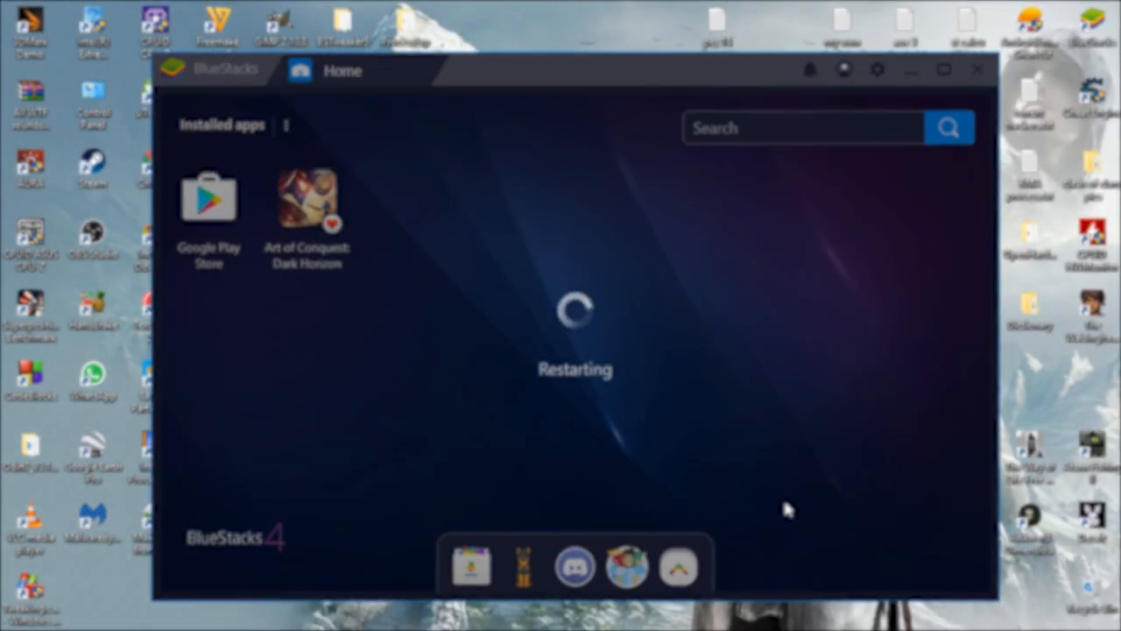